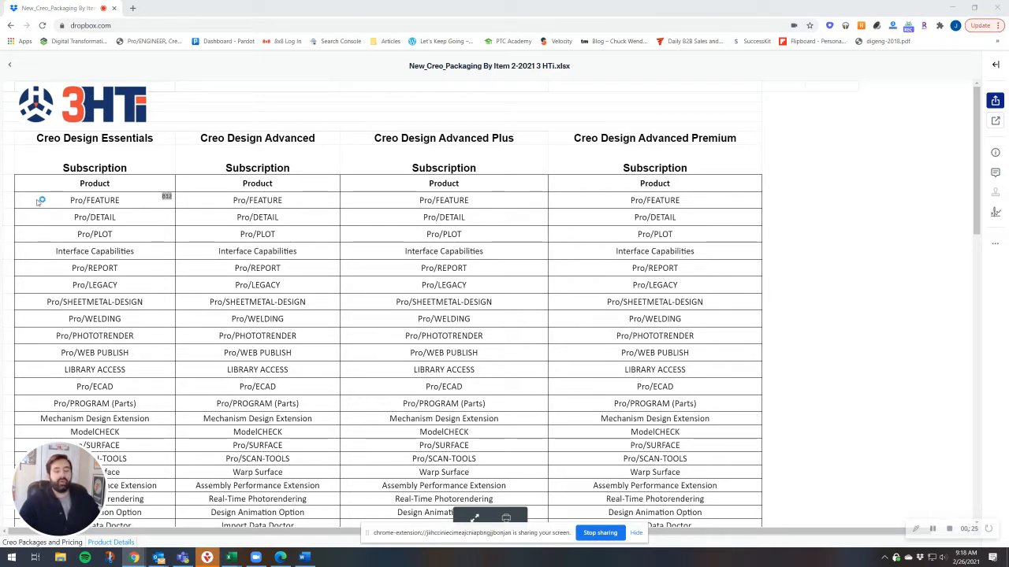
mouse_move(162, 214)
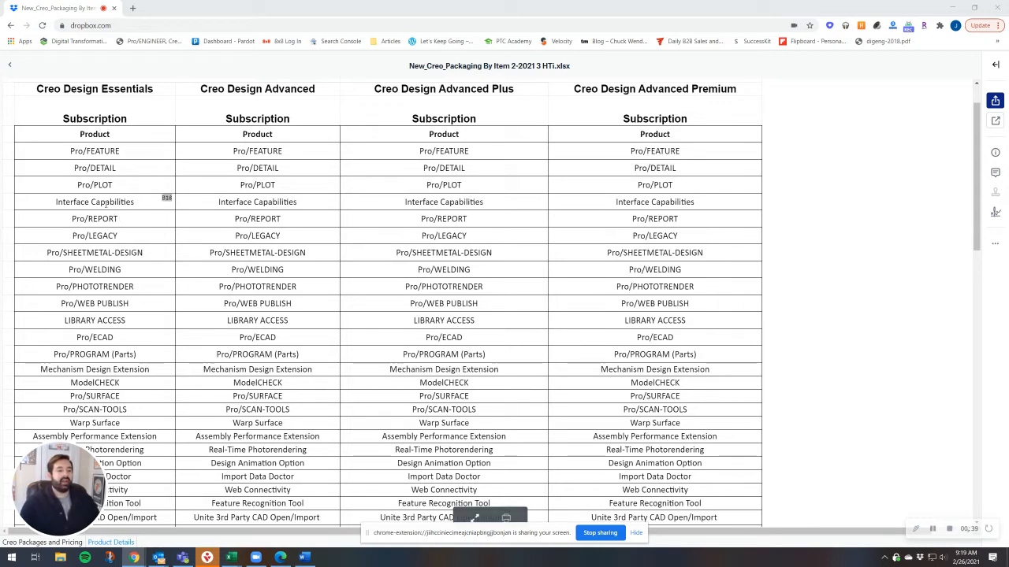
Step: Scroll the spreadsheet preview down to the Pro/ECAD through eLearning Subscription rows
scroll("down", 3)
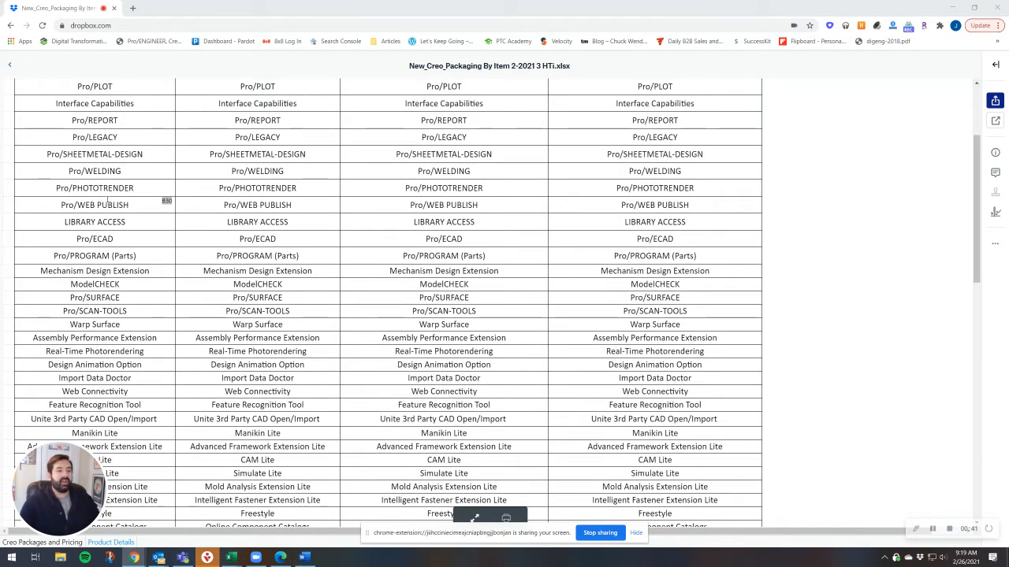
scroll("down", 3)
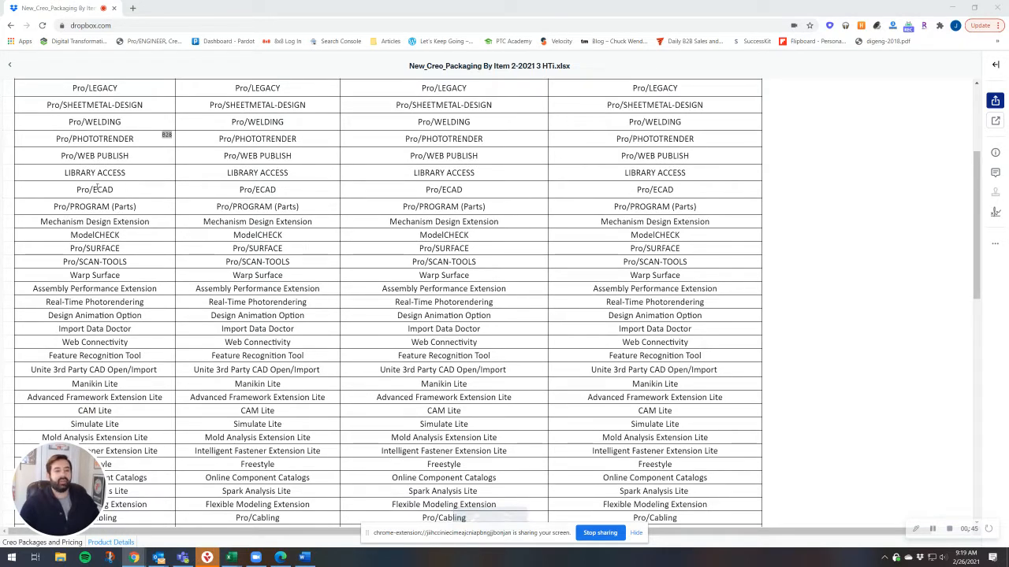
scroll("down", 3)
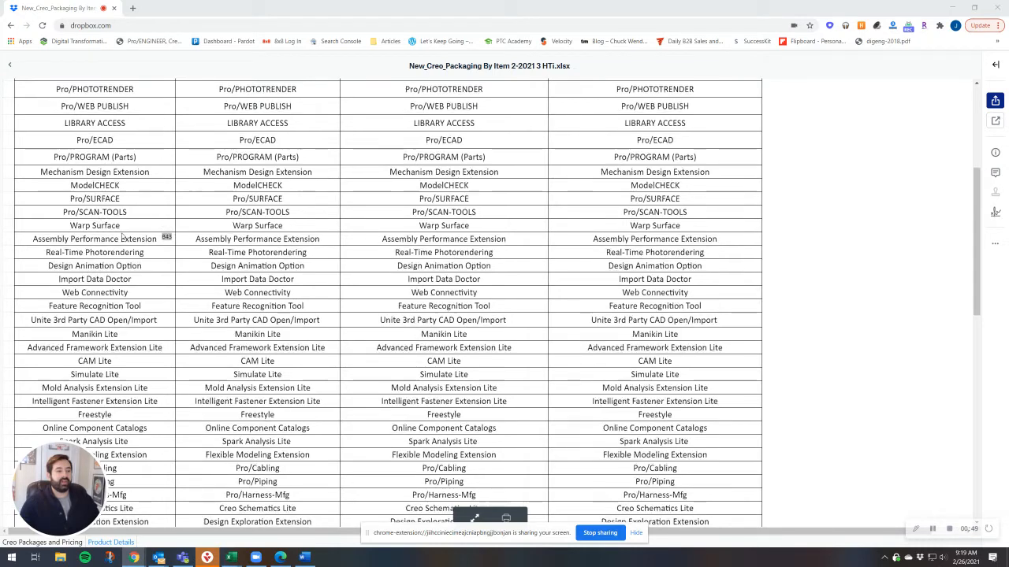
scroll("down", 3)
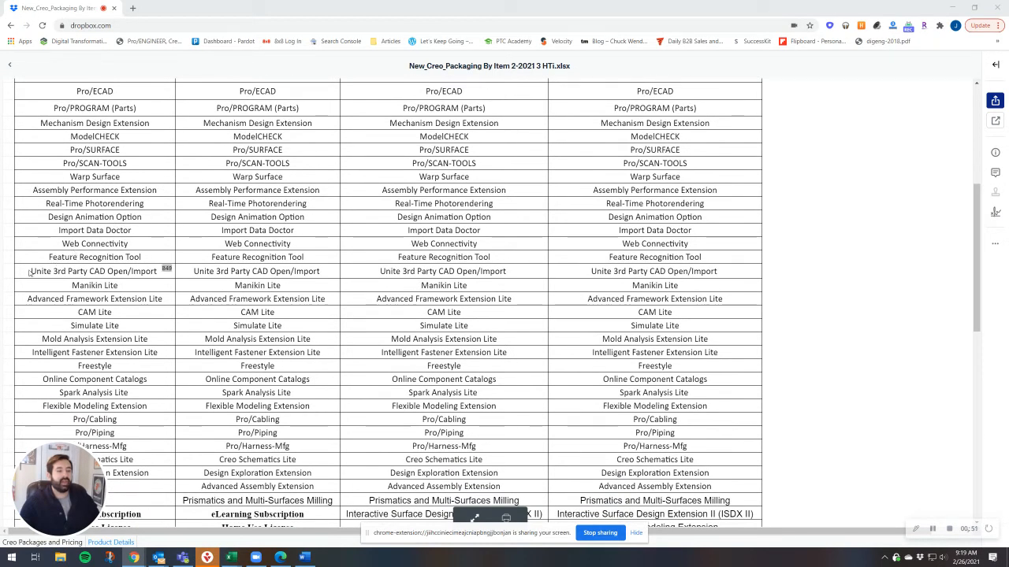
double_click(95, 271)
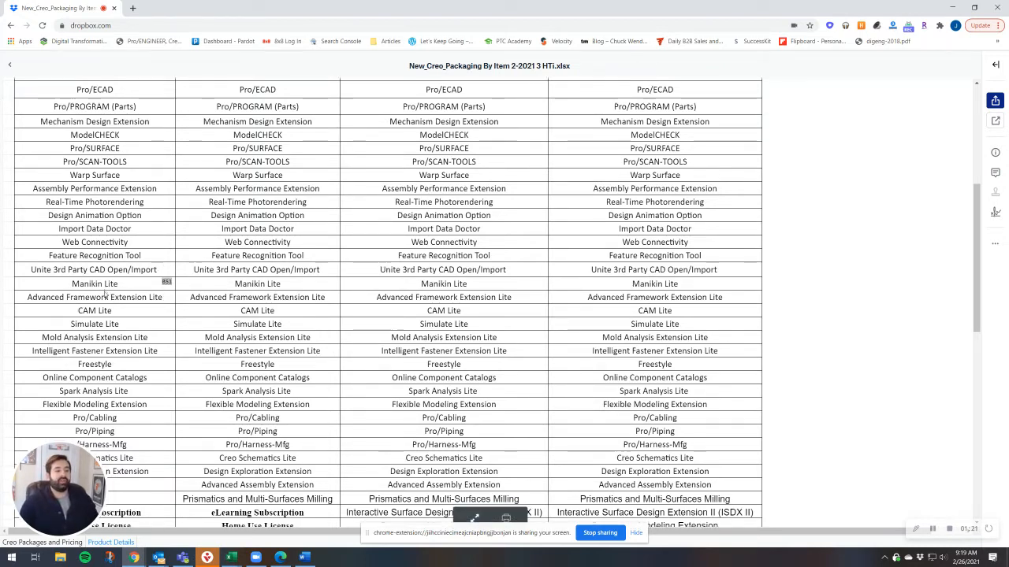
Step: Scroll down to where the shorter package columns end, then return to the sheet top
scroll("down", 3)
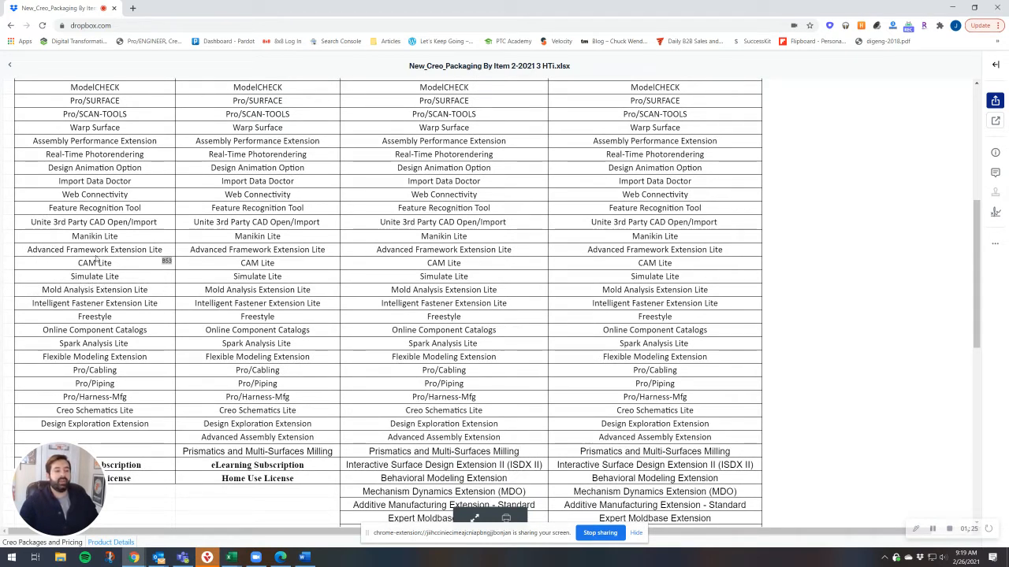
mouse_move(123, 286)
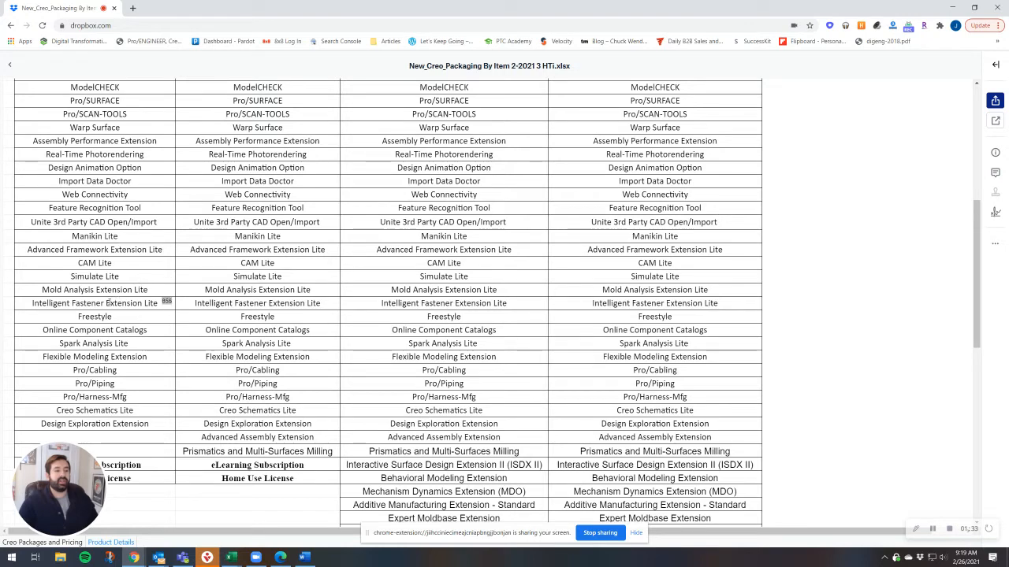
scroll("down", 3)
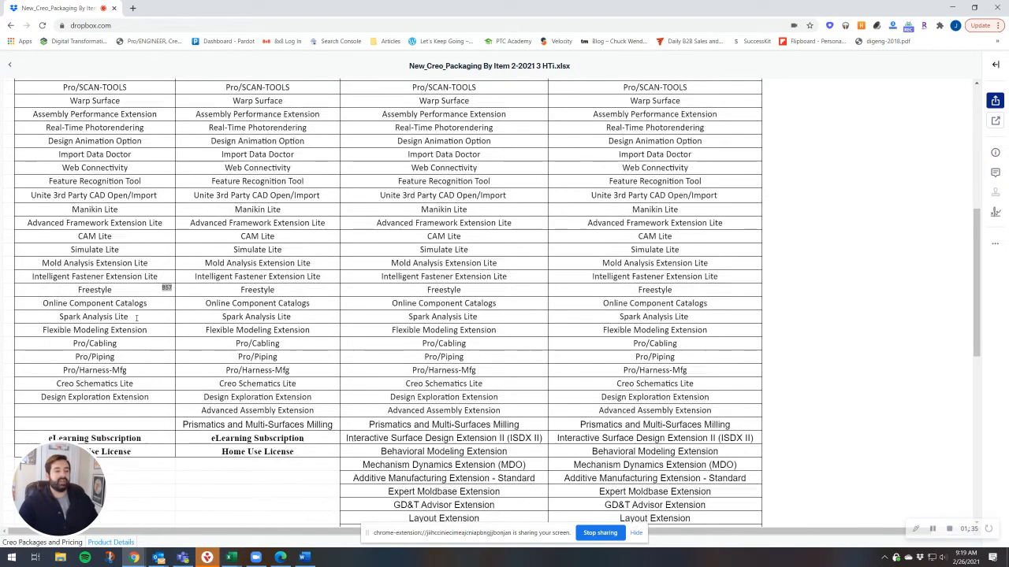
scroll("down", 3)
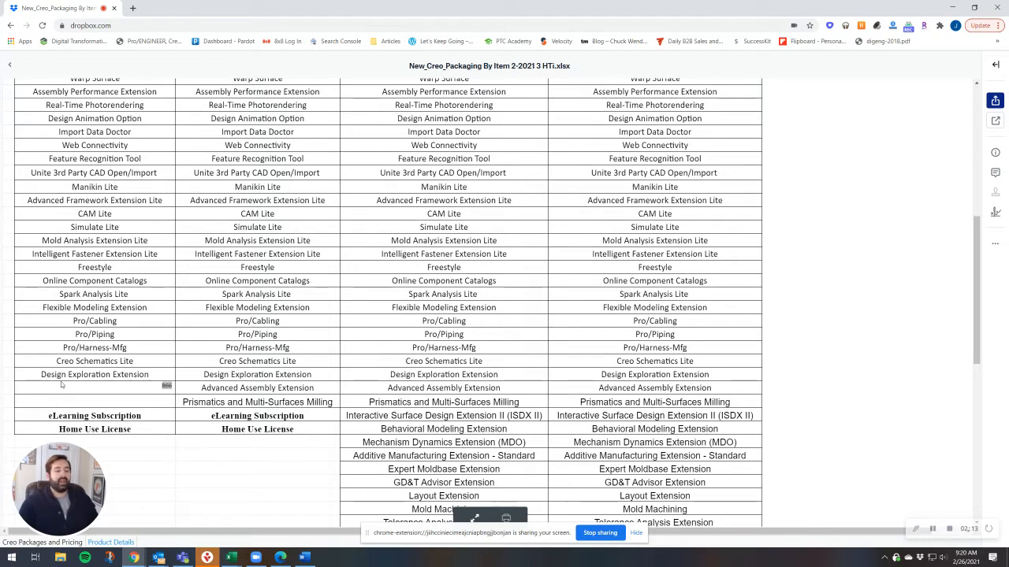
scroll("up", 3)
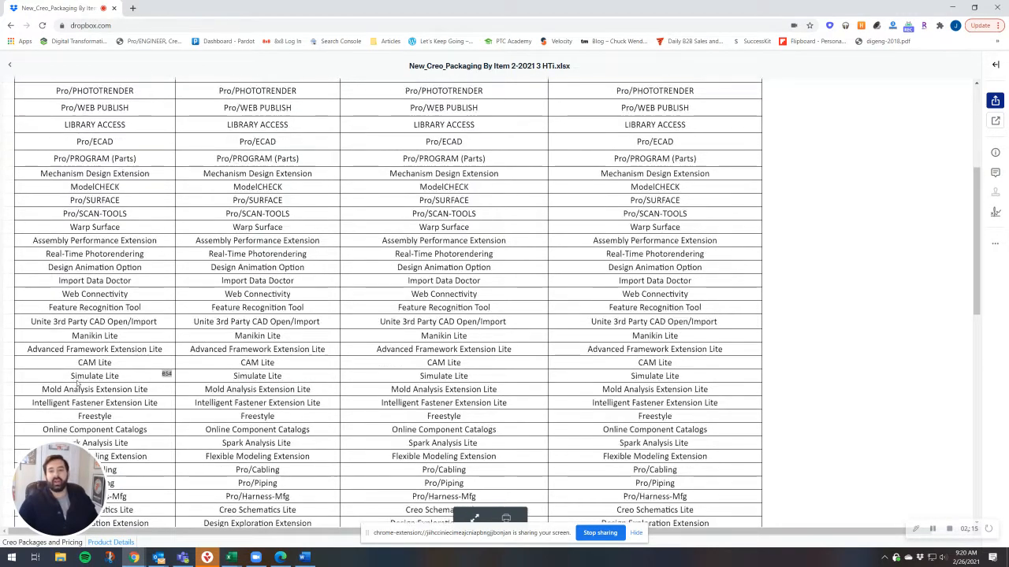
scroll("up", 3)
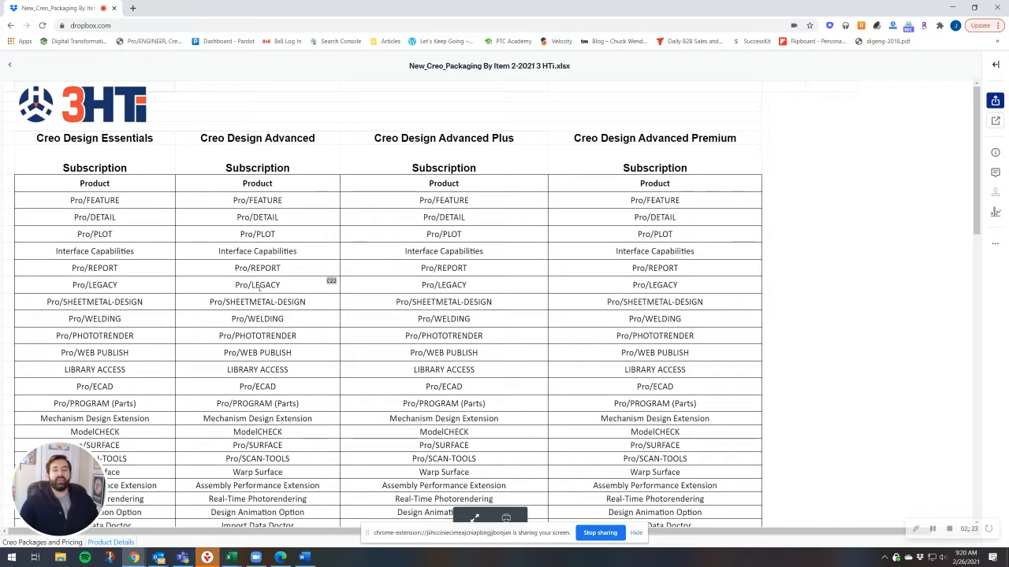
scroll("down", 3)
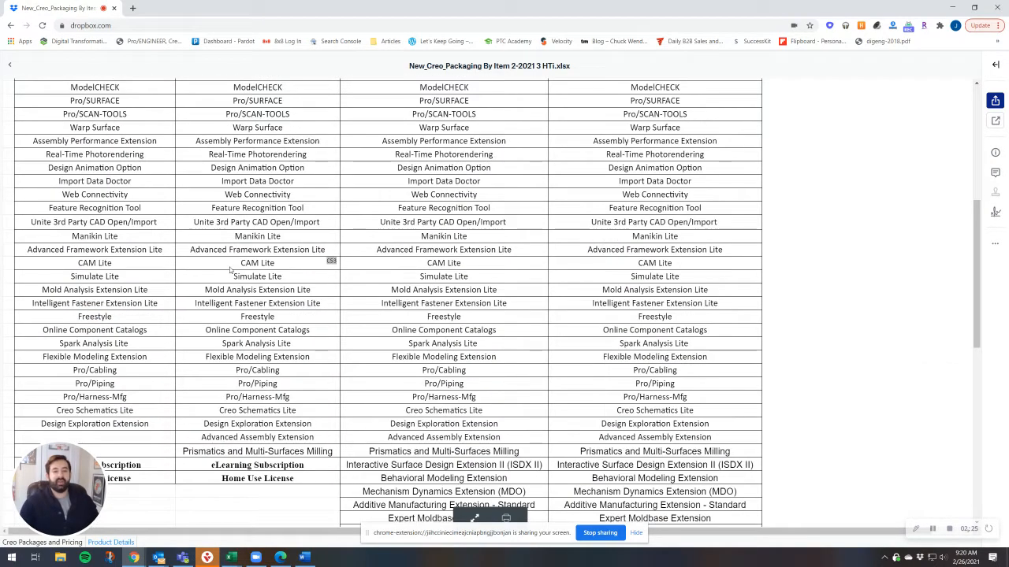
scroll("down", 3)
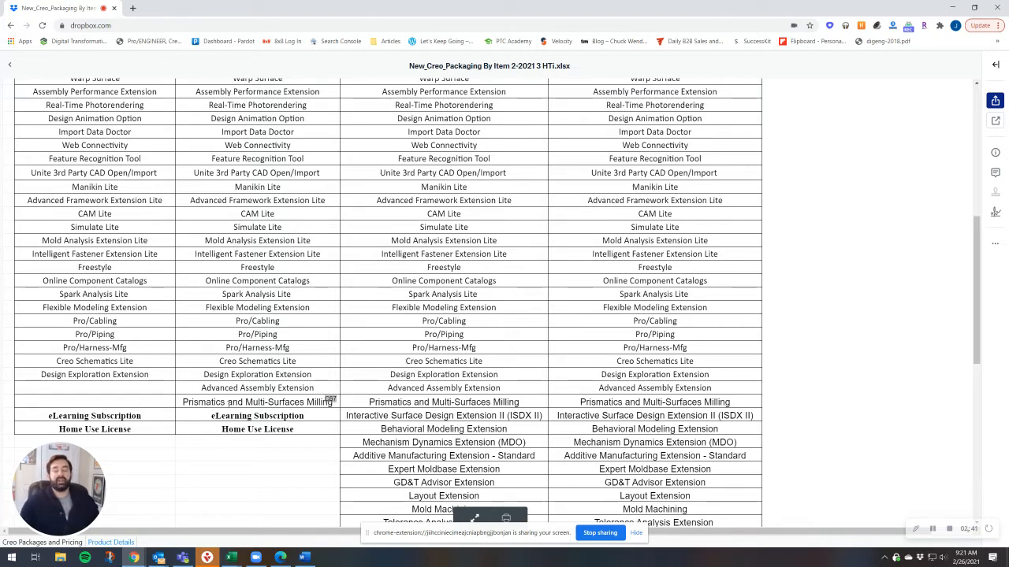
scroll("up", 3)
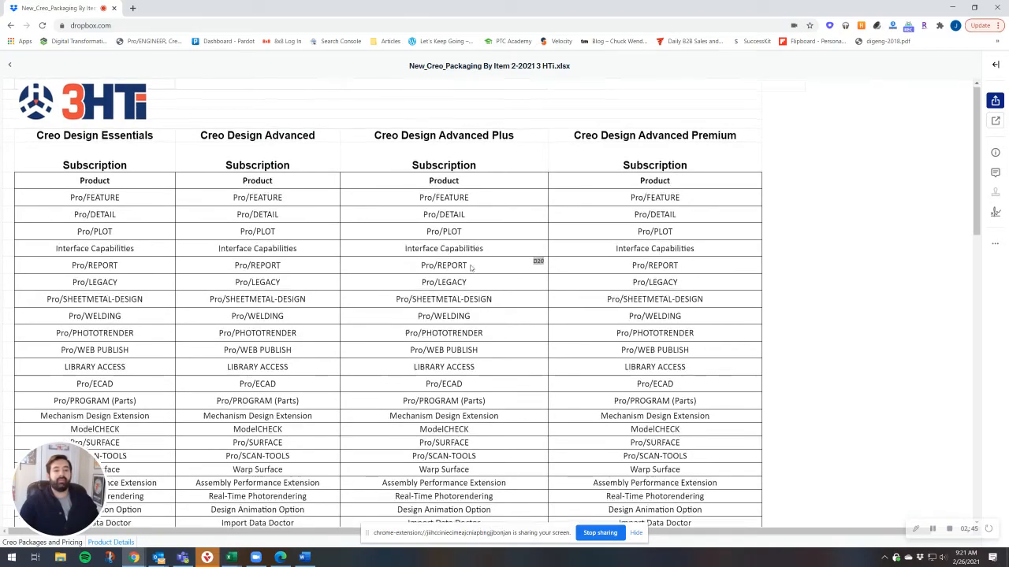
Step: Scroll down to the Premium tier's extra extension rows, then back up to the logo
scroll("down", 3)
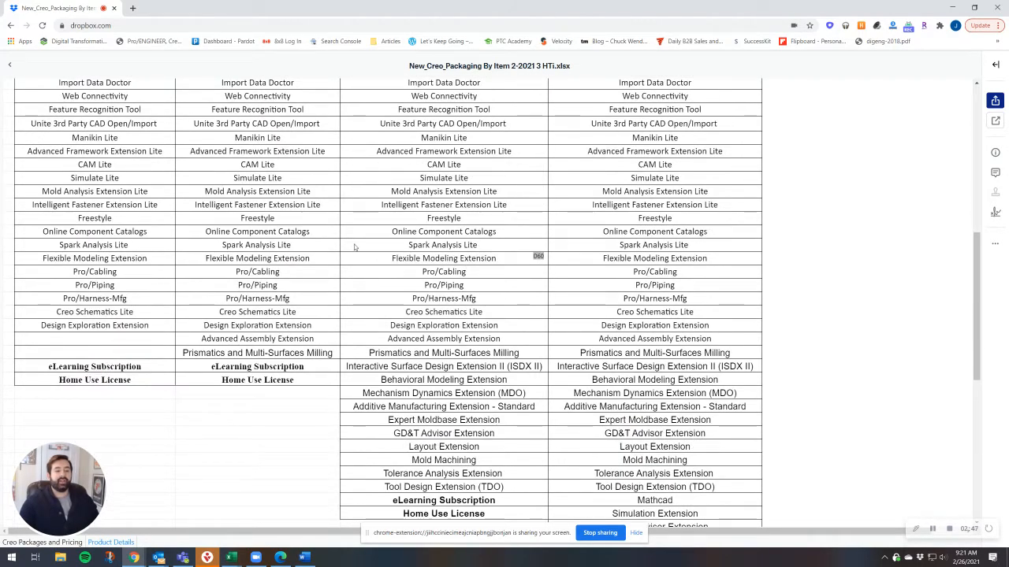
scroll("down", 3)
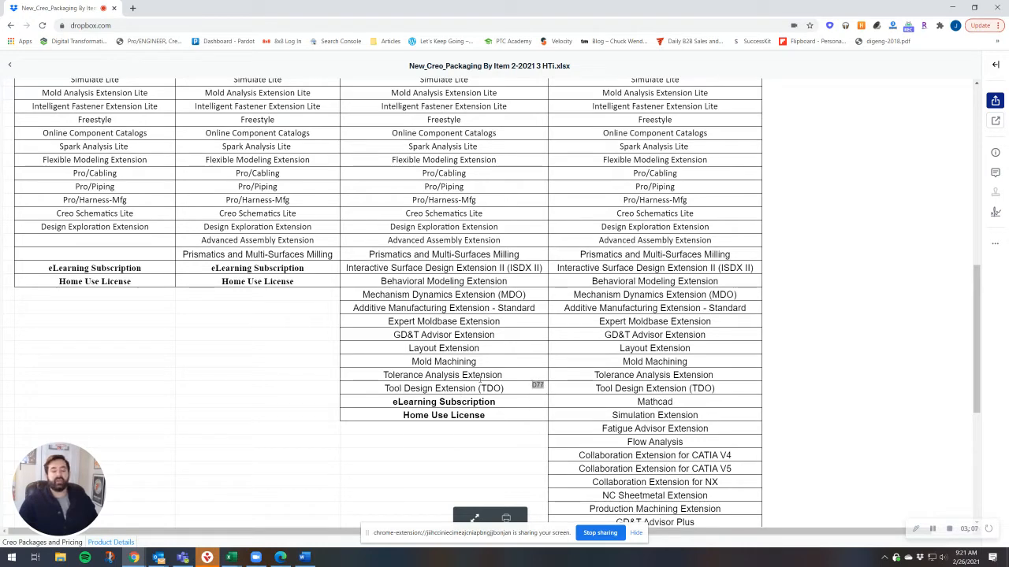
scroll("up", 3)
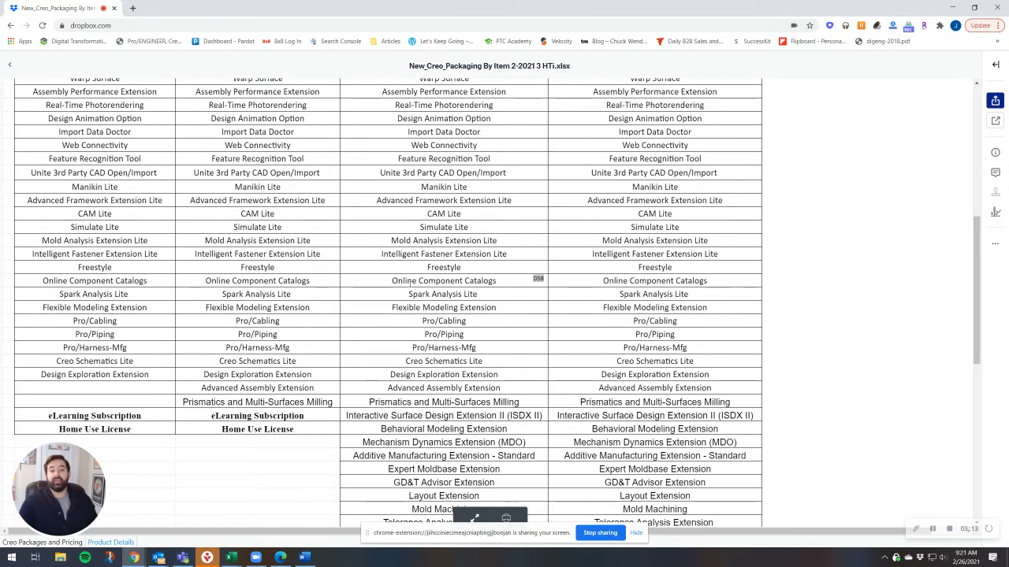
scroll("up", 3)
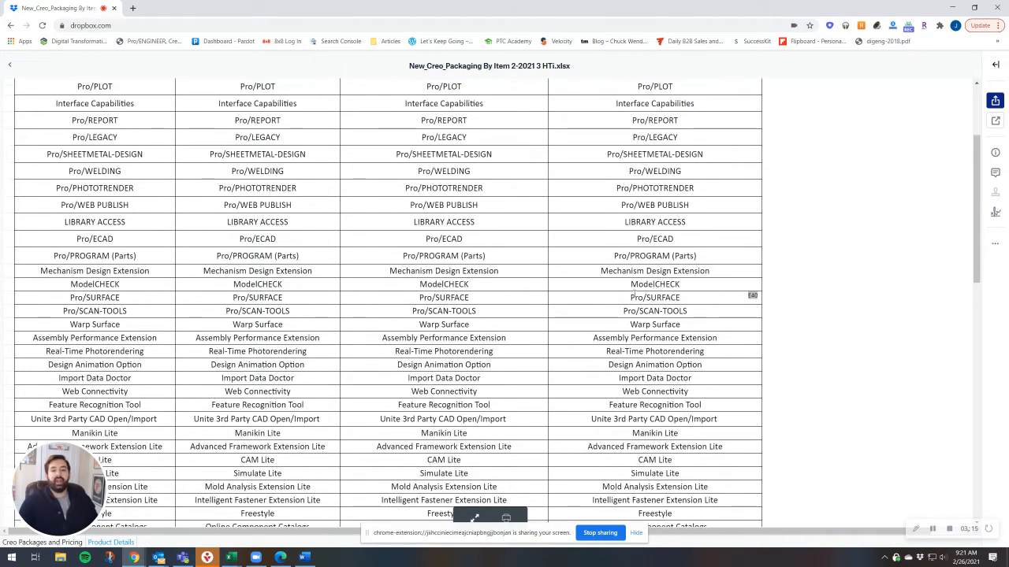
scroll("up", 3)
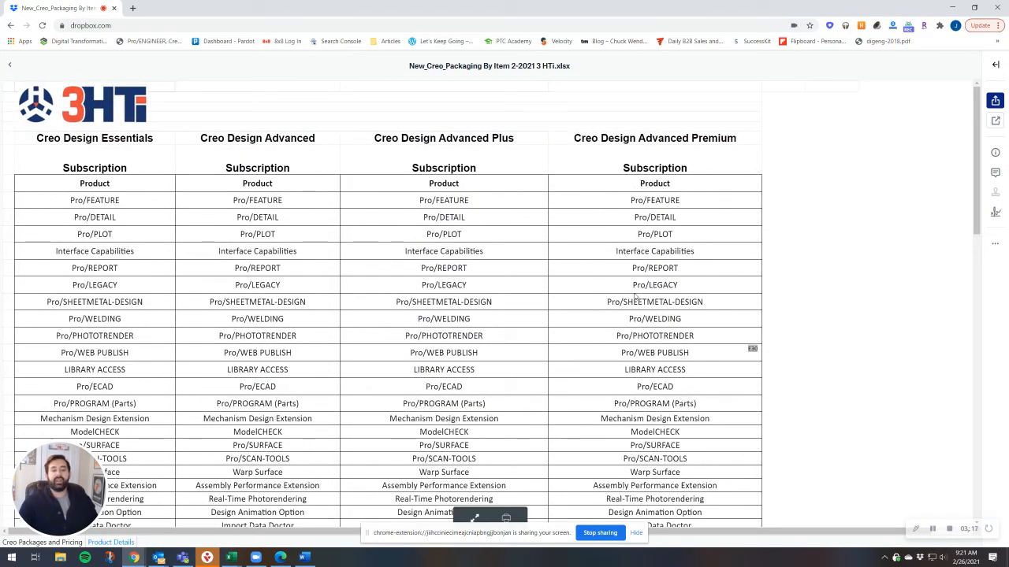
Step: Scroll down to the Advanced Plus and Premium extra extensions, ending at Home Use License
scroll("down", 3)
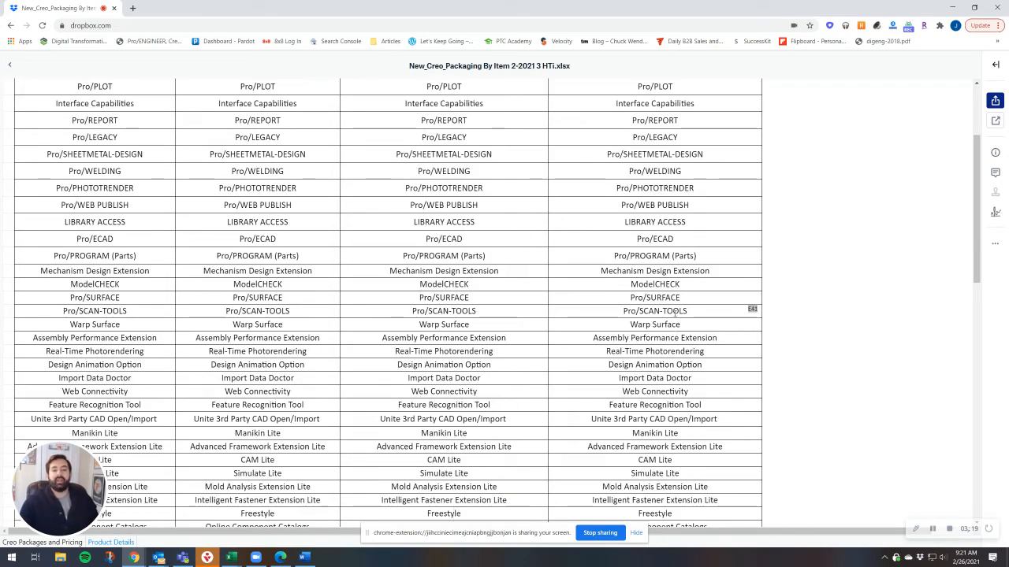
scroll("down", 3)
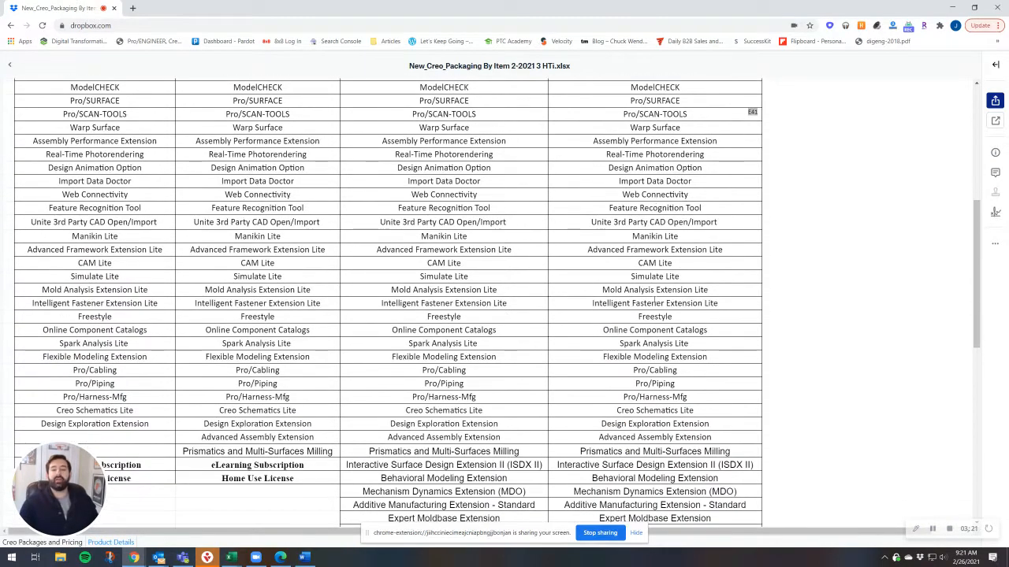
scroll("down", 3)
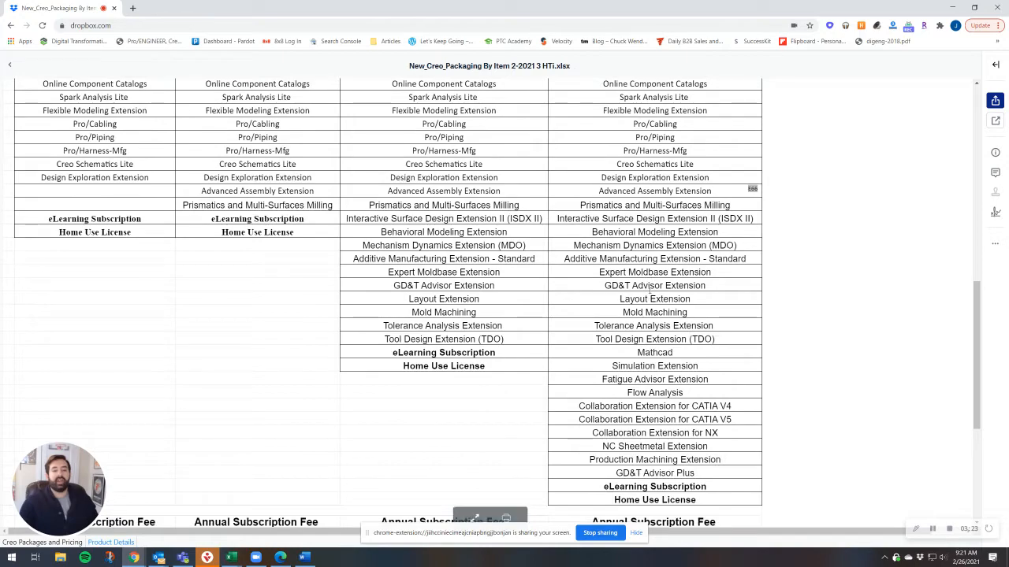
scroll("up", 3)
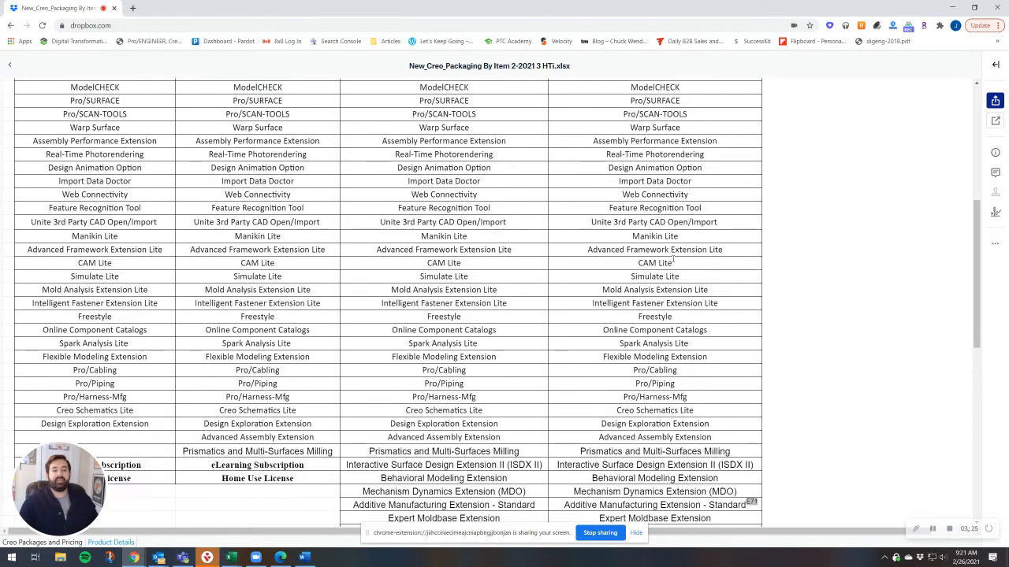
scroll("down", 3)
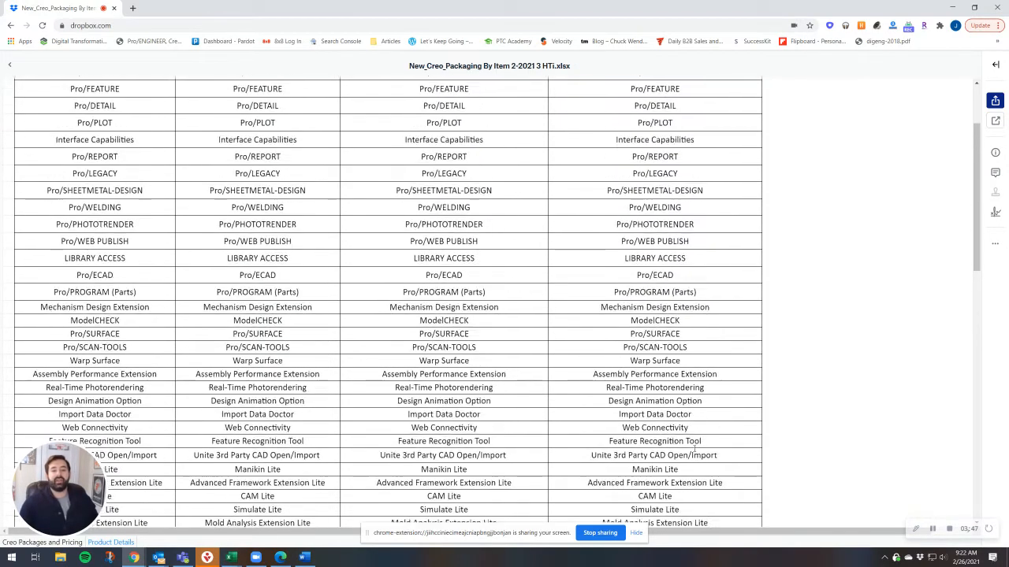
scroll("up", 3)
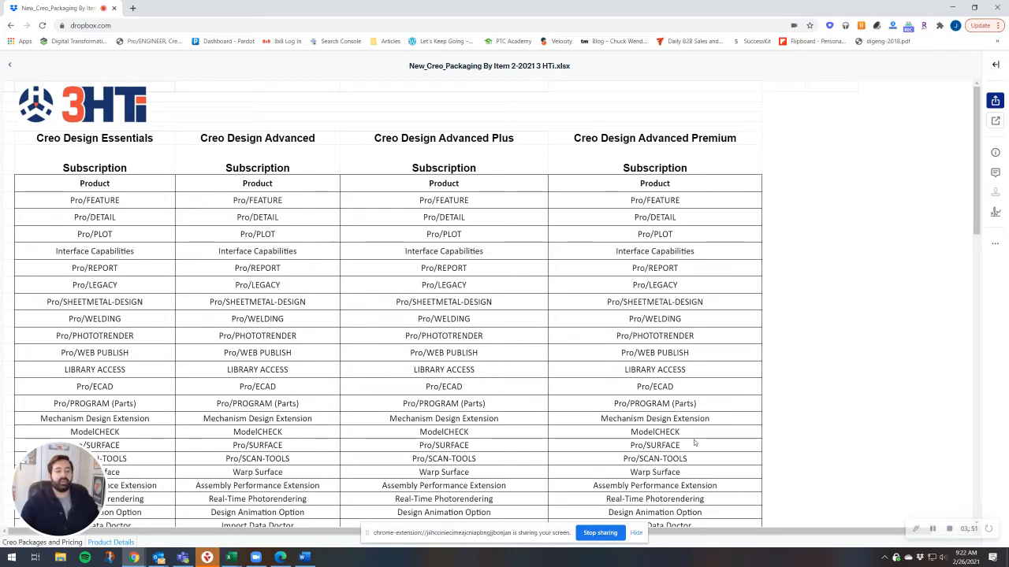
scroll("down", 3)
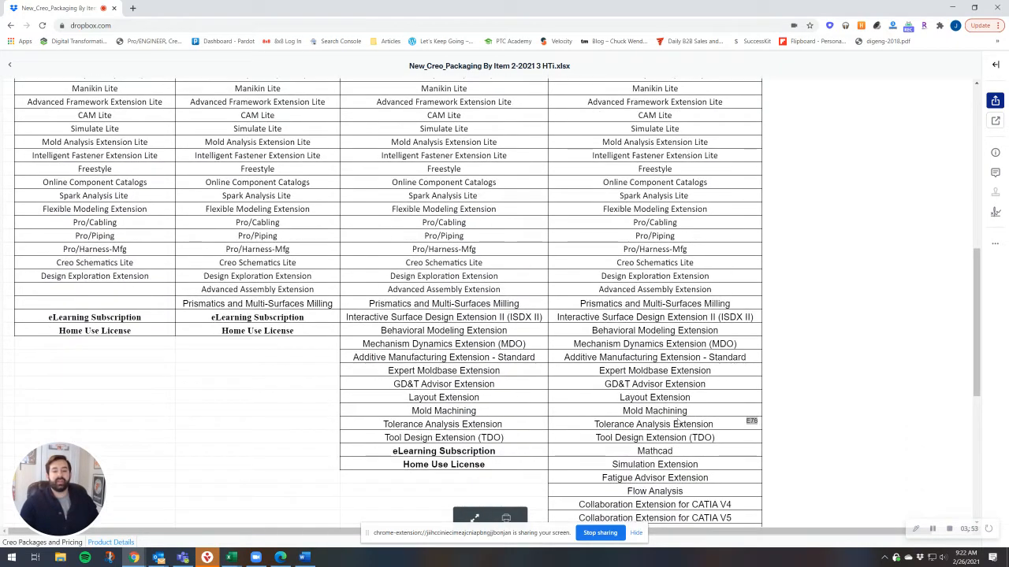
scroll("down", 3)
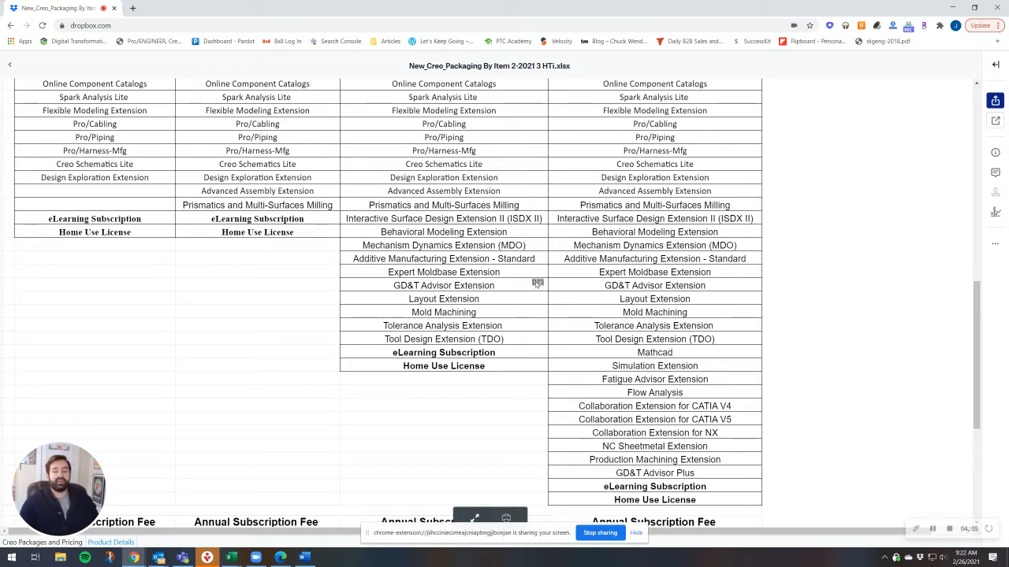
Step: Scroll down to the Annual Subscription Fee rows showing Floating and Locked prices per package
scroll("down", 3)
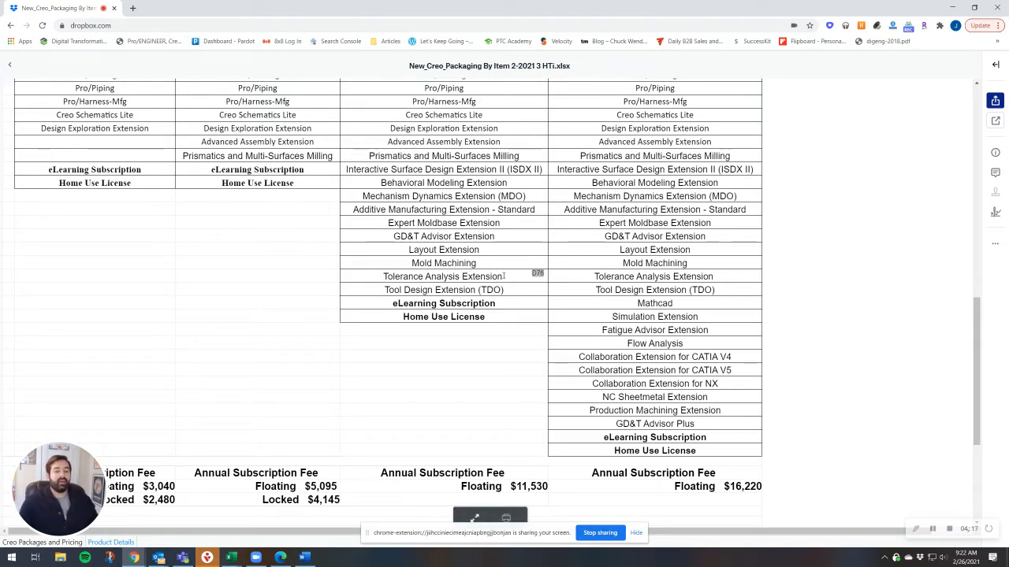
mouse_move(379, 284)
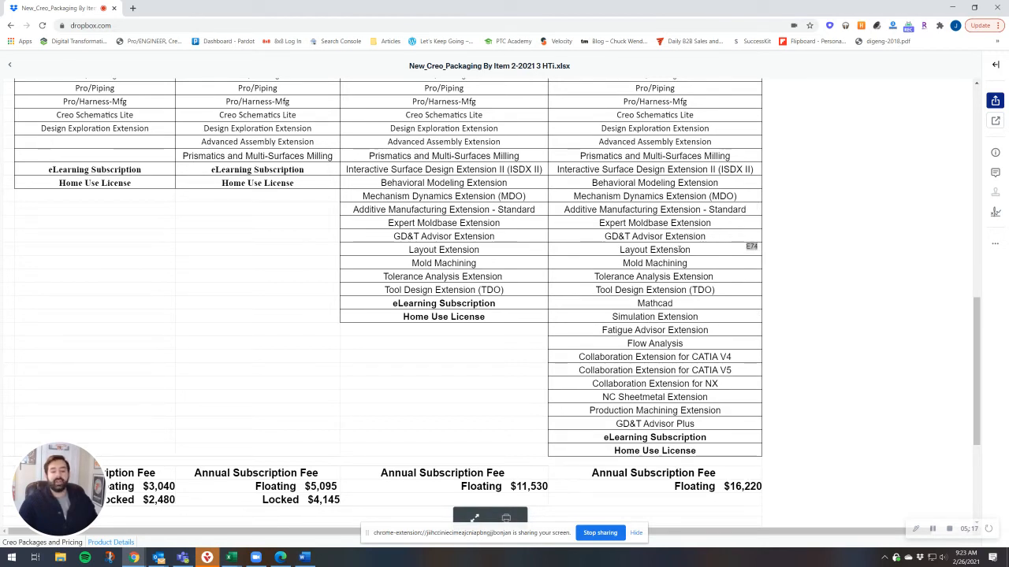
Step: Scroll through the extension lists, then back up to the 3HTi logo and package headings
scroll("up", 3)
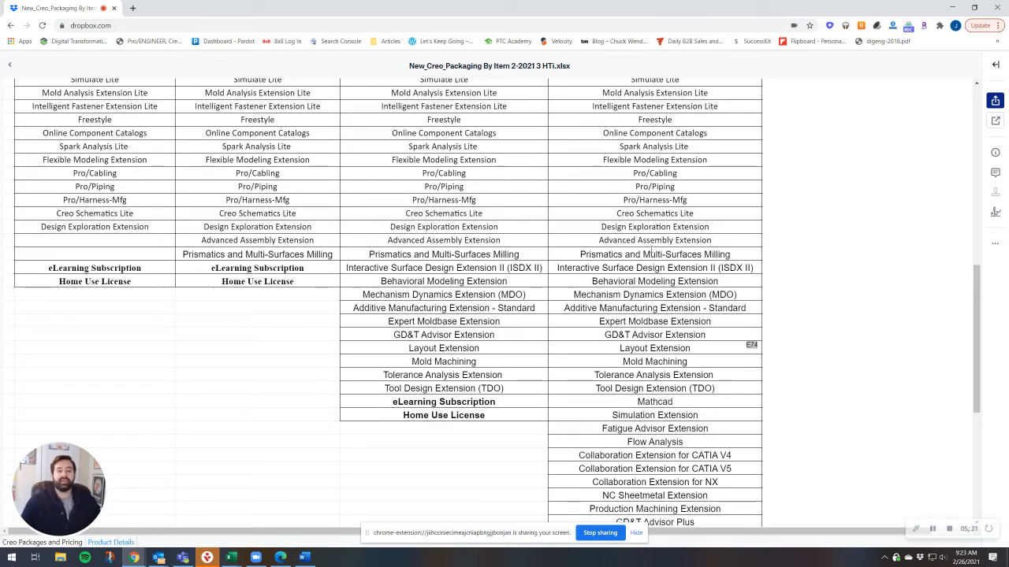
scroll("down", 3)
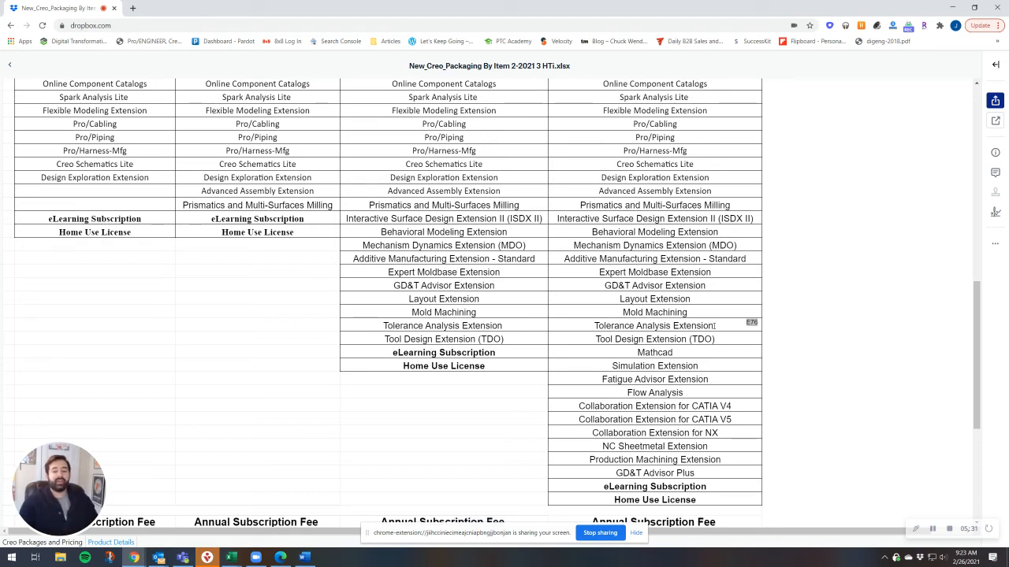
scroll("down", 3)
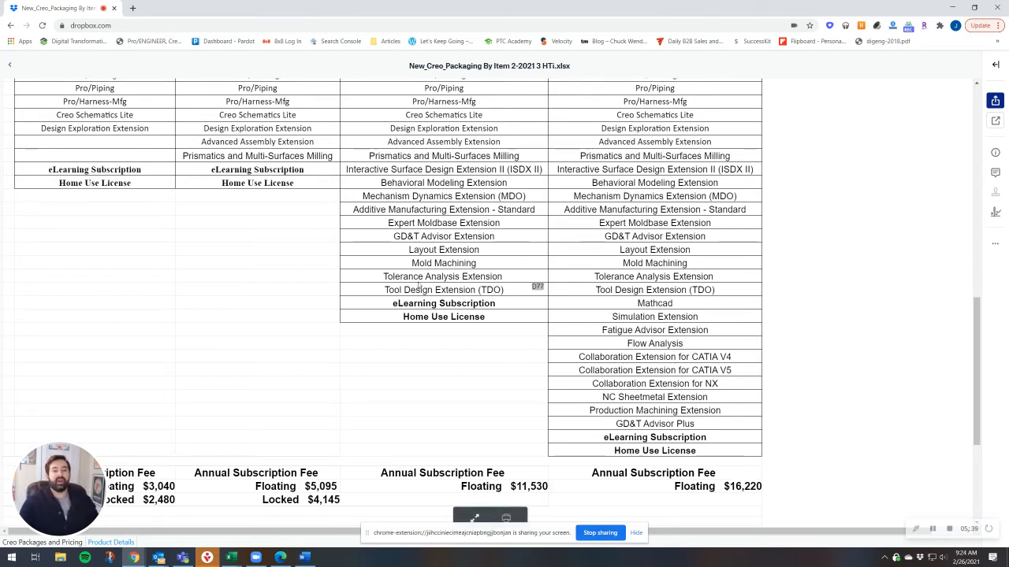
scroll("up", 3)
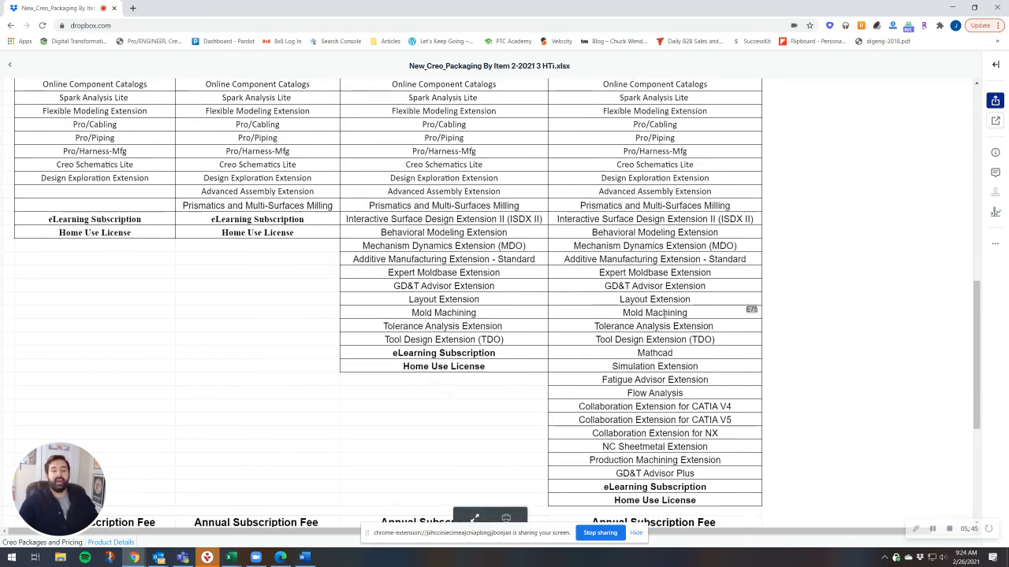
scroll("up", 3)
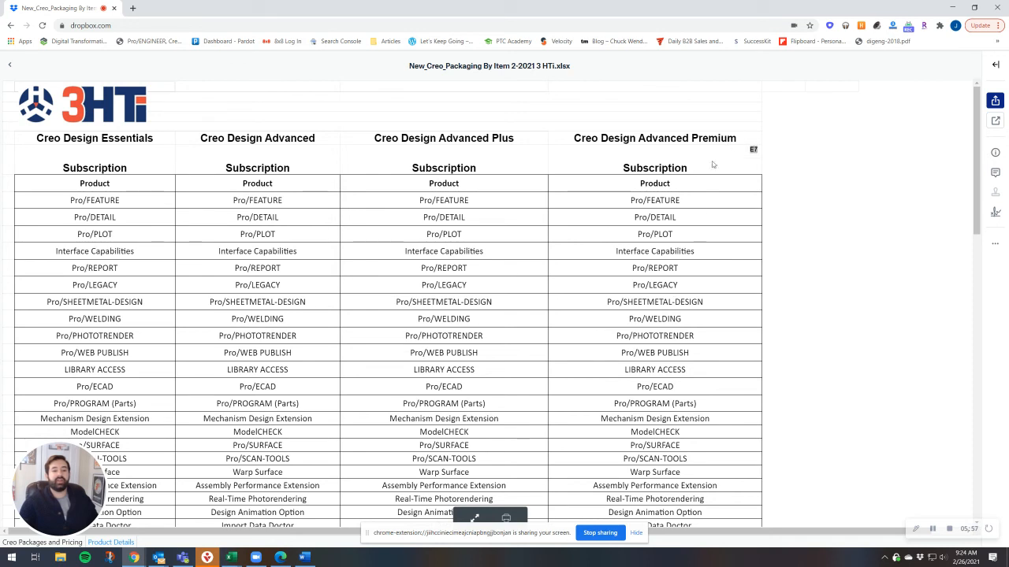
mouse_move(816, 120)
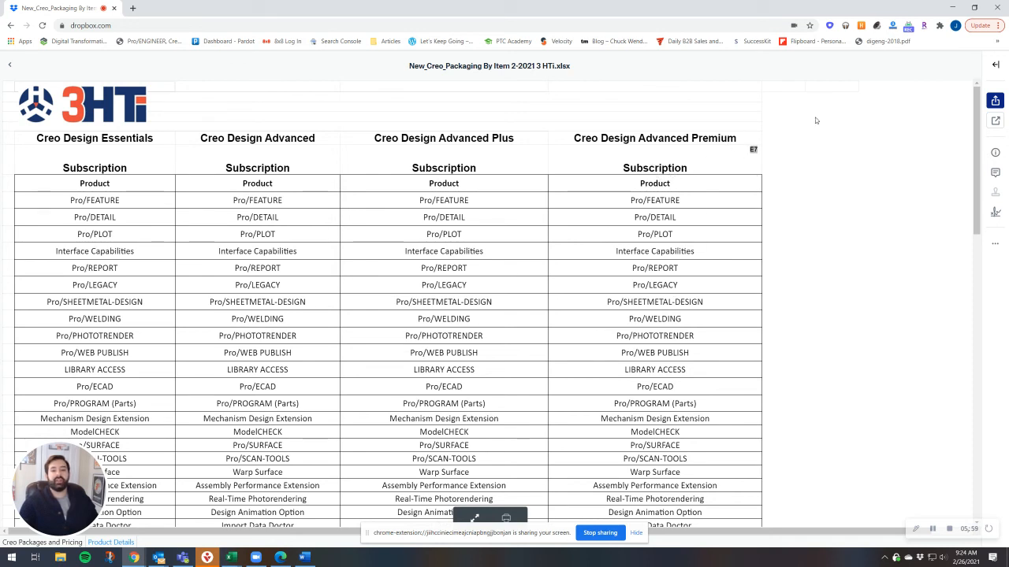